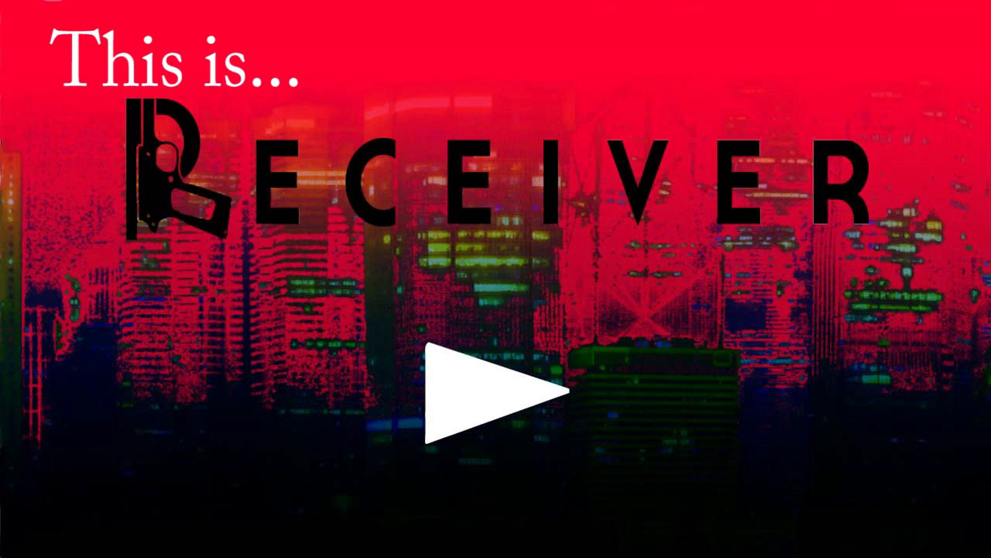
{"action": "left_click", "coordinate": [495, 387]}
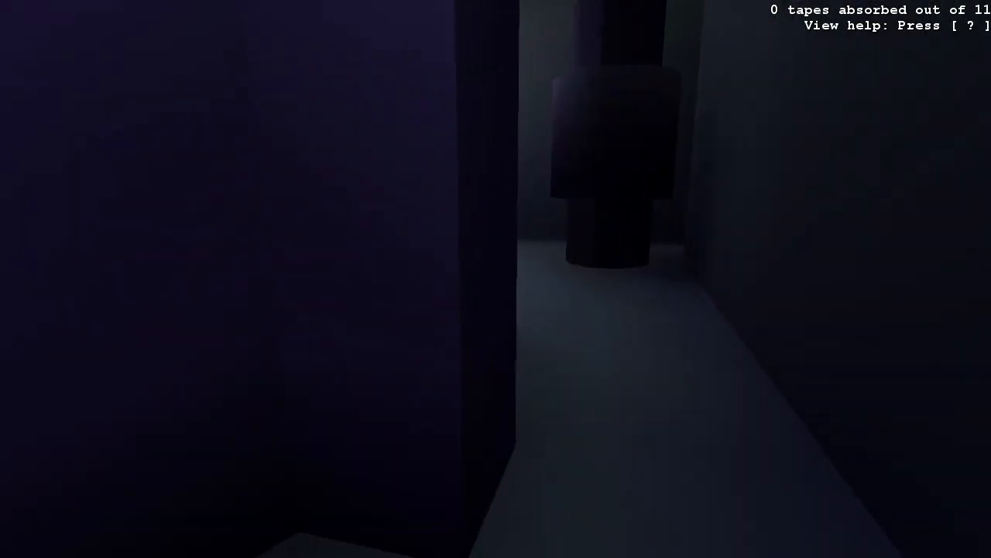
{"action": "key", "text": "w"}
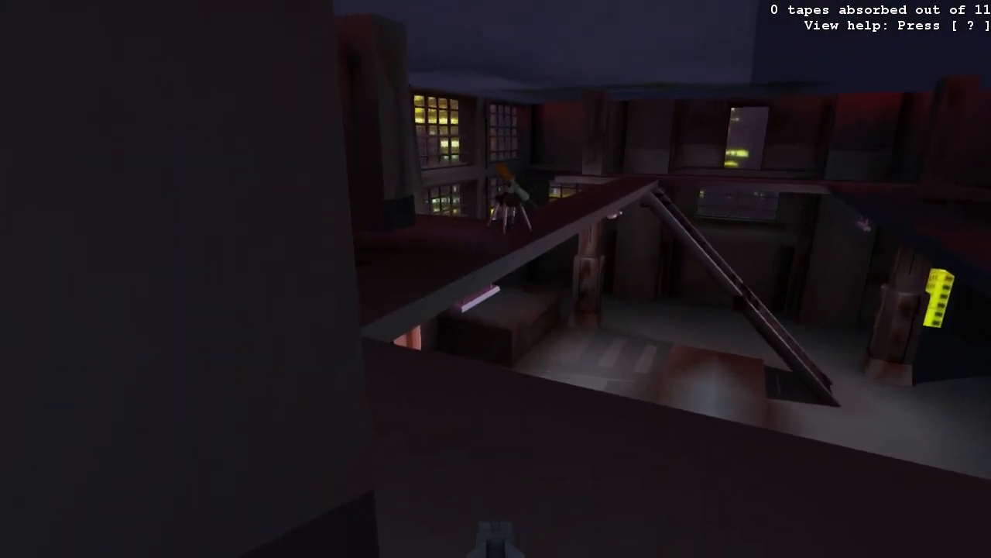
{"action": "mouse_move", "coordinate": [496, 278]}
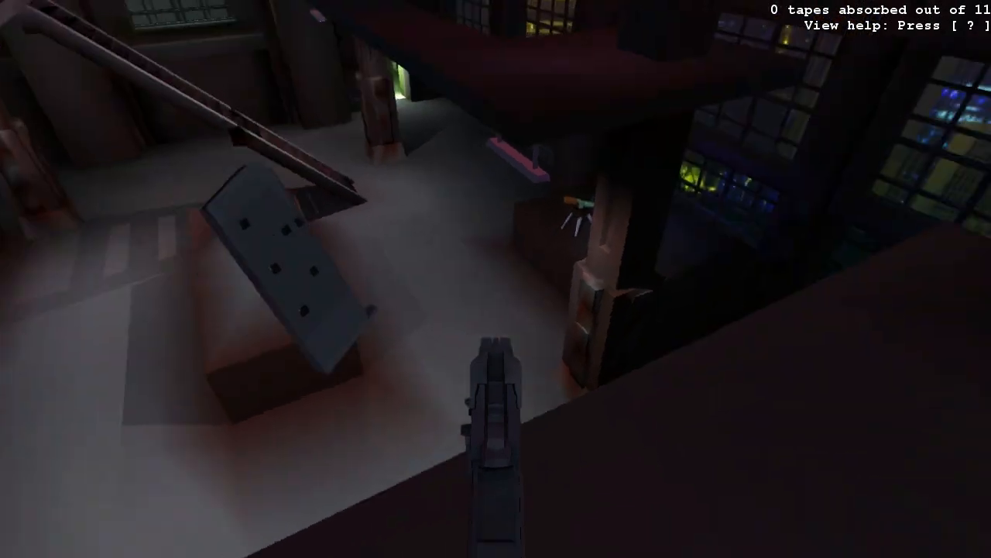